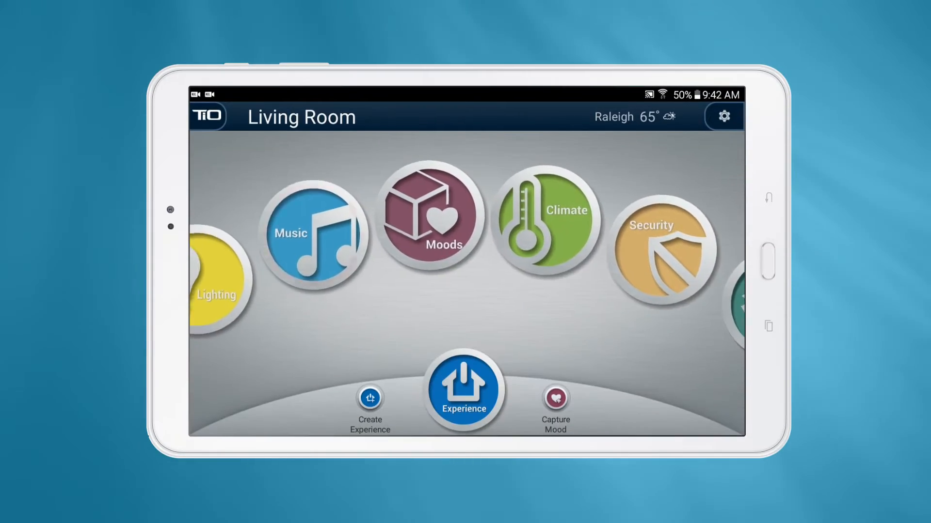
Step: Play Slide by Calvin Harris from Napster's Top Tracks in the Living Room
{"action": "left_click", "coordinate": [314, 232]}
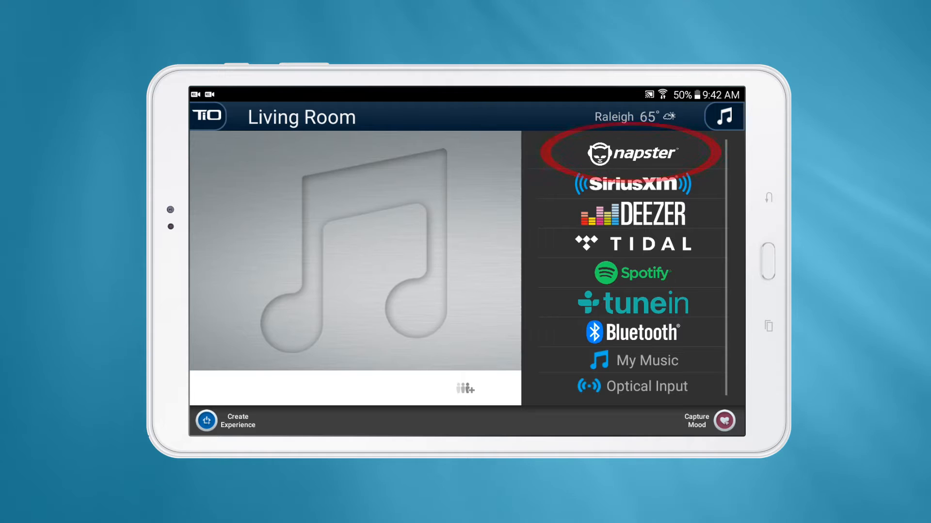
{"action": "left_click", "coordinate": [631, 150]}
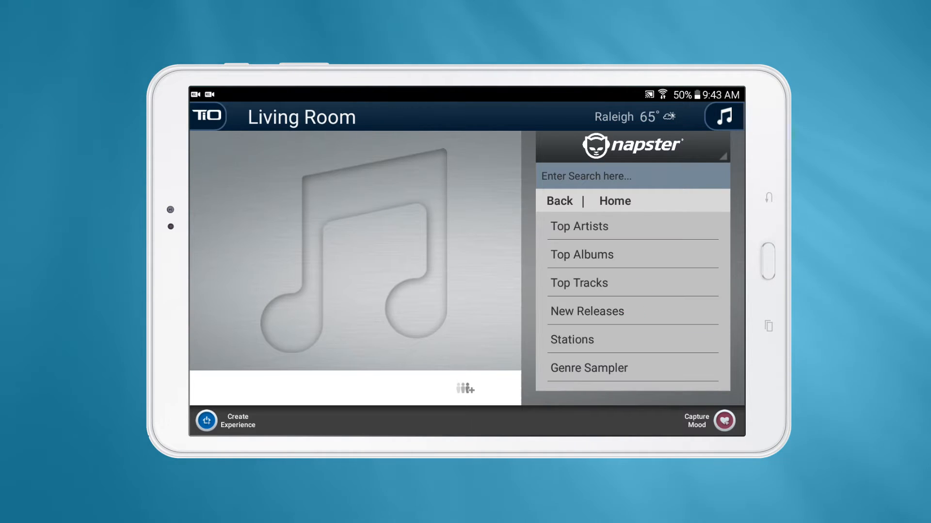
{"action": "left_click", "coordinate": [578, 283]}
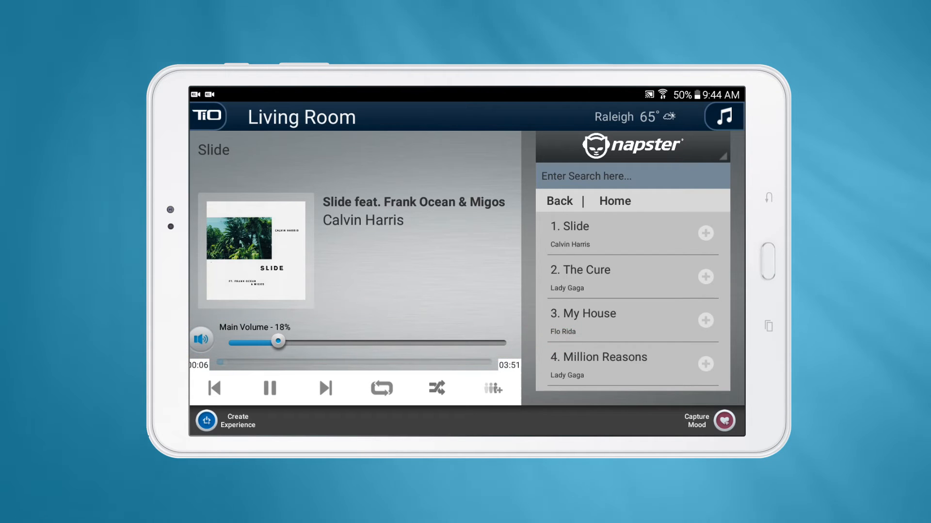
{"action": "left_click", "coordinate": [201, 339]}
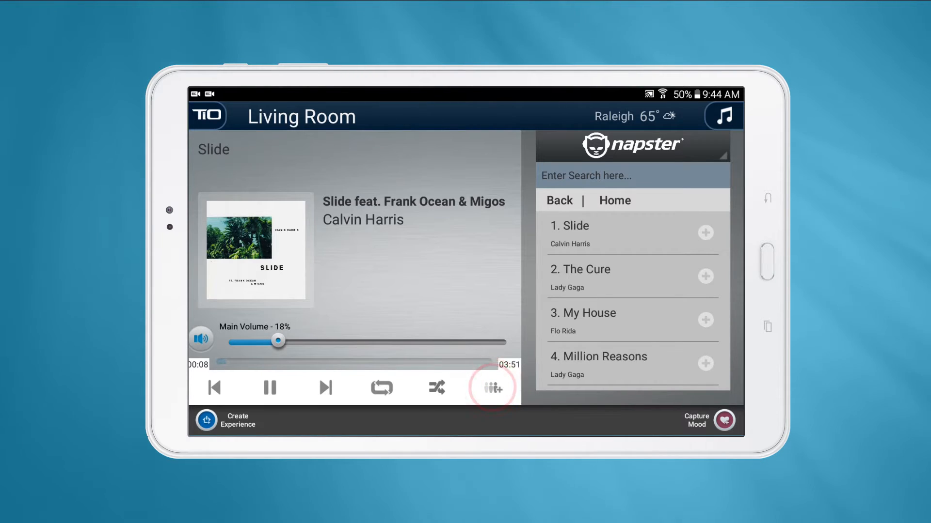
Step: Show the StreamShare options for sharing the stream with D Upstairs and Kitchen
{"action": "left_click", "coordinate": [491, 388]}
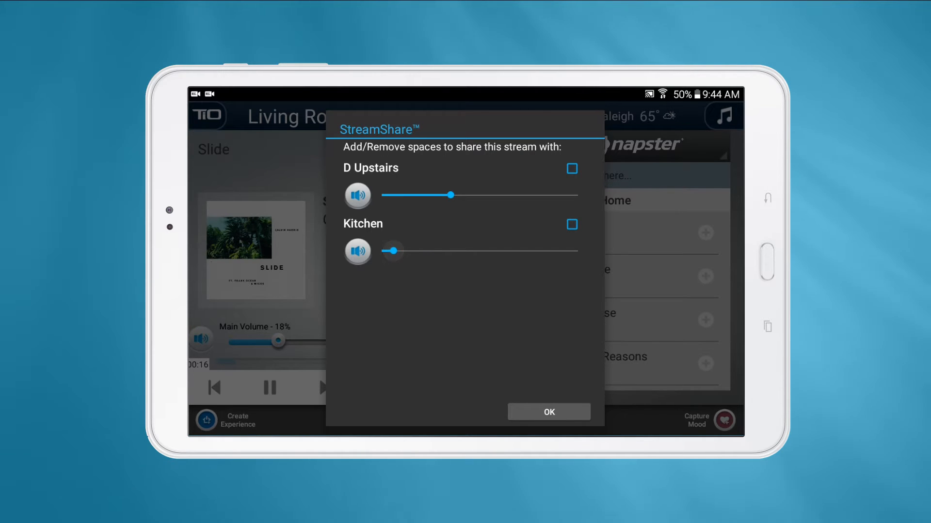
{"action": "left_click", "coordinate": [571, 223]}
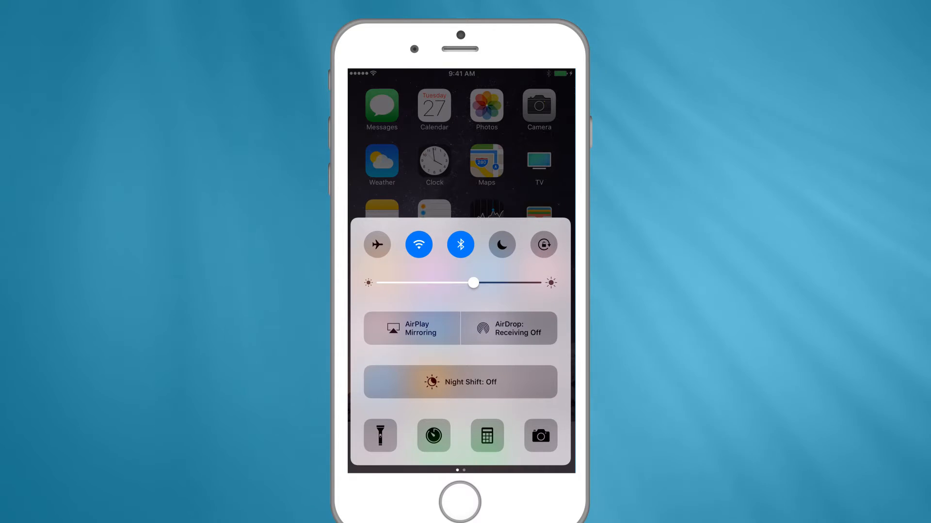
Step: Start AirPlay Mirroring of the phone's screen from Control Center
{"action": "left_click", "coordinate": [411, 329]}
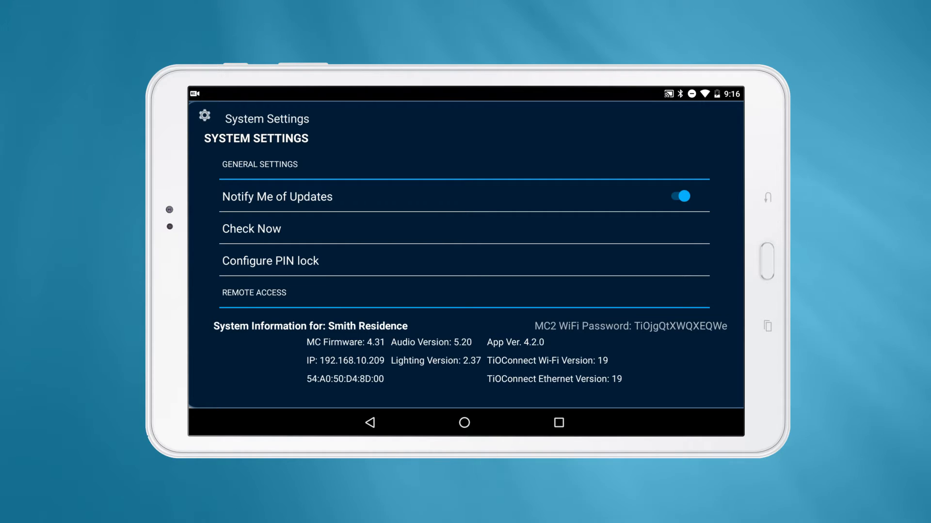
Step: Review the tablet's MAC and IP addresses in Android's advanced Wi-Fi settings, then go to Google Home
{"action": "double_click", "coordinate": [679, 325]}
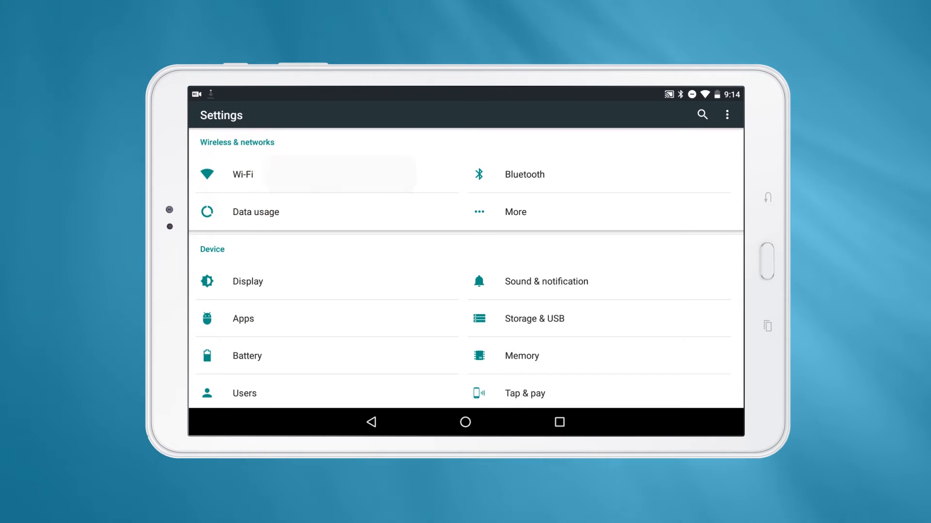
{"action": "left_click", "coordinate": [243, 173]}
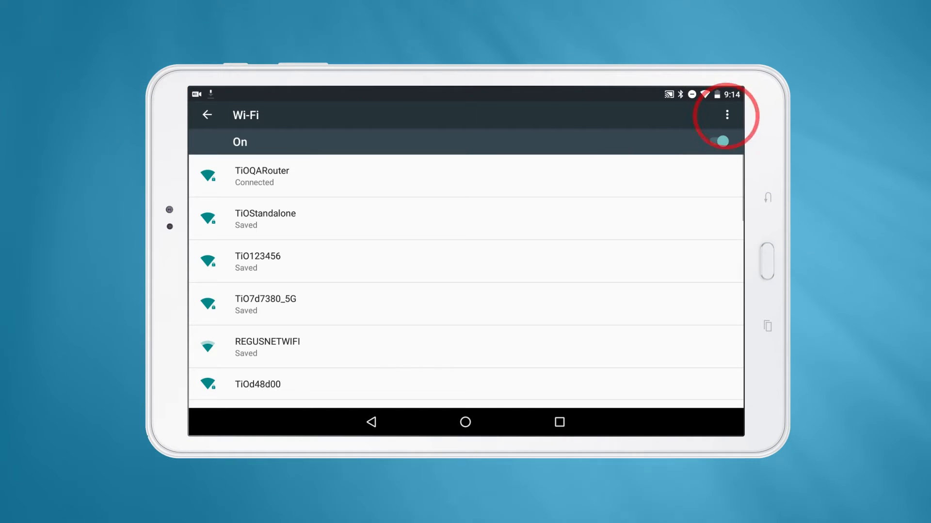
{"action": "left_click", "coordinate": [726, 115]}
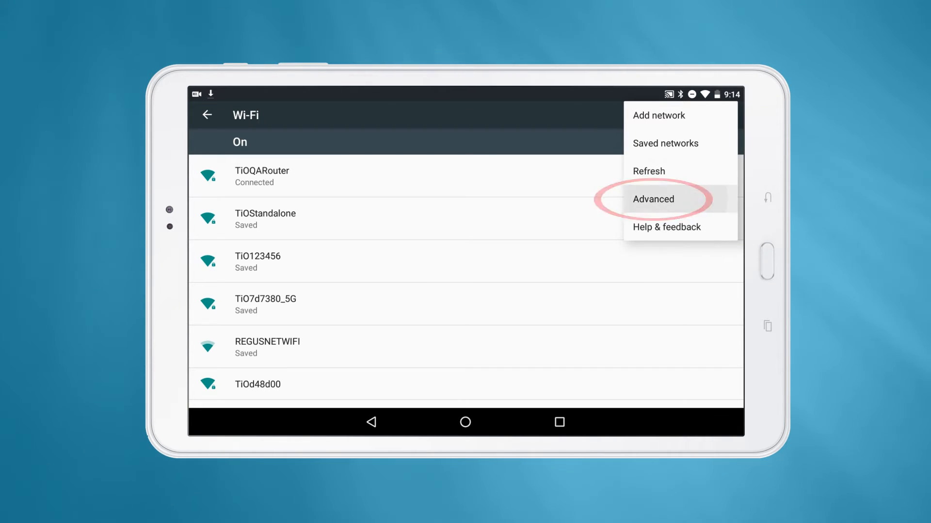
{"action": "left_click", "coordinate": [652, 199]}
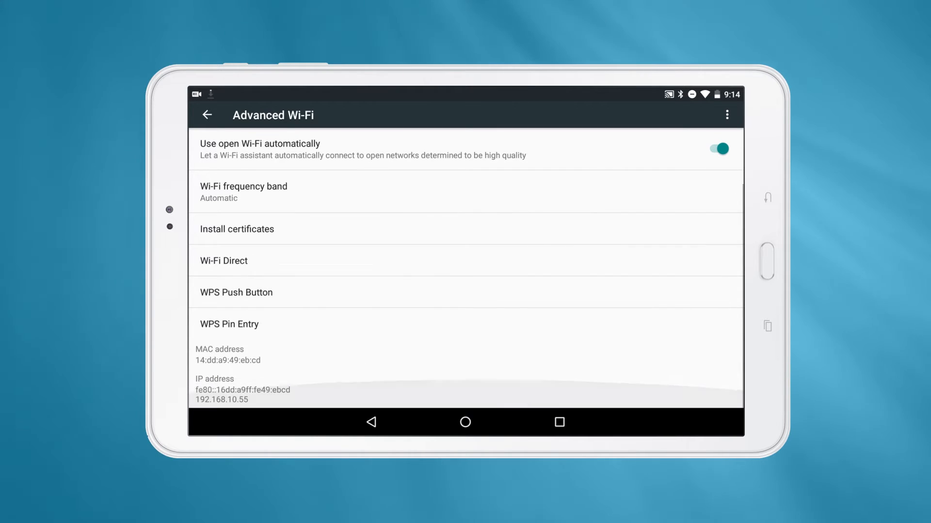
{"action": "left_click", "coordinate": [466, 422]}
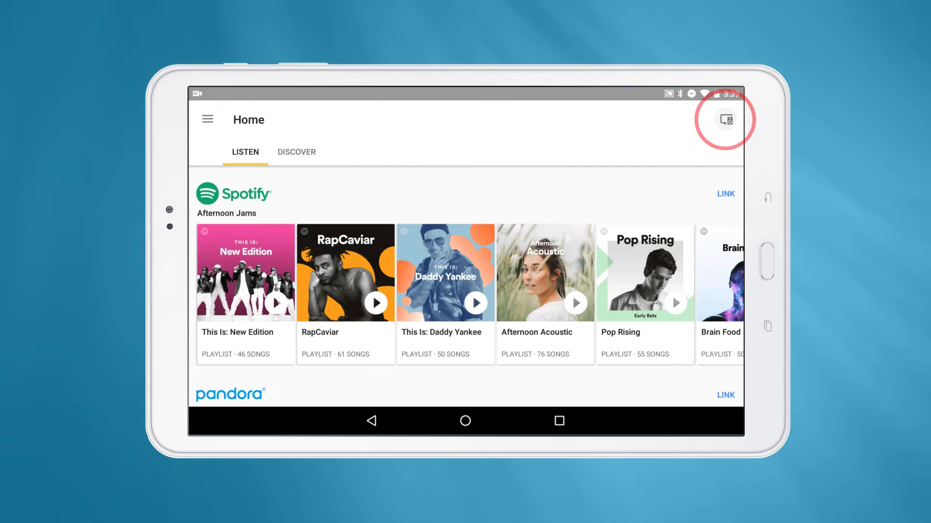
Step: Create a Google Home cast group combining Master Bathroom and Kitchen
{"action": "left_click", "coordinate": [723, 120]}
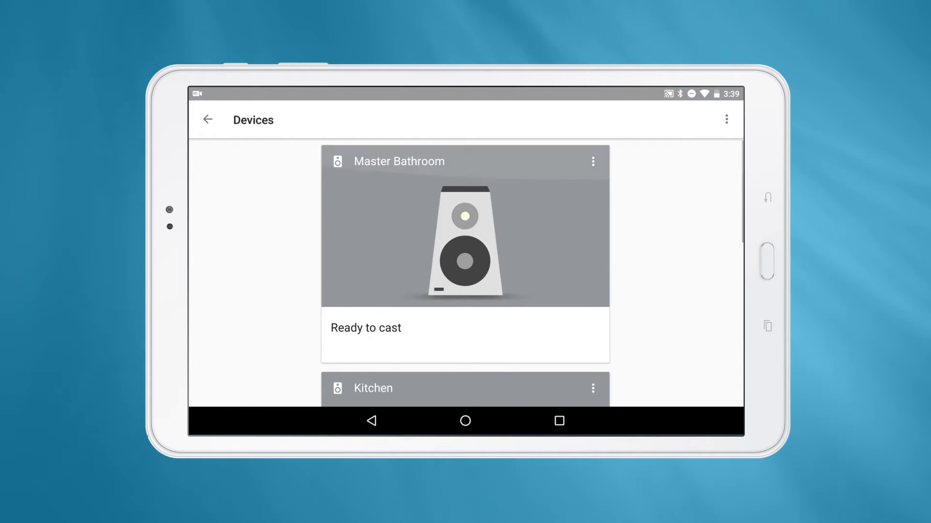
{"action": "left_click", "coordinate": [592, 161]}
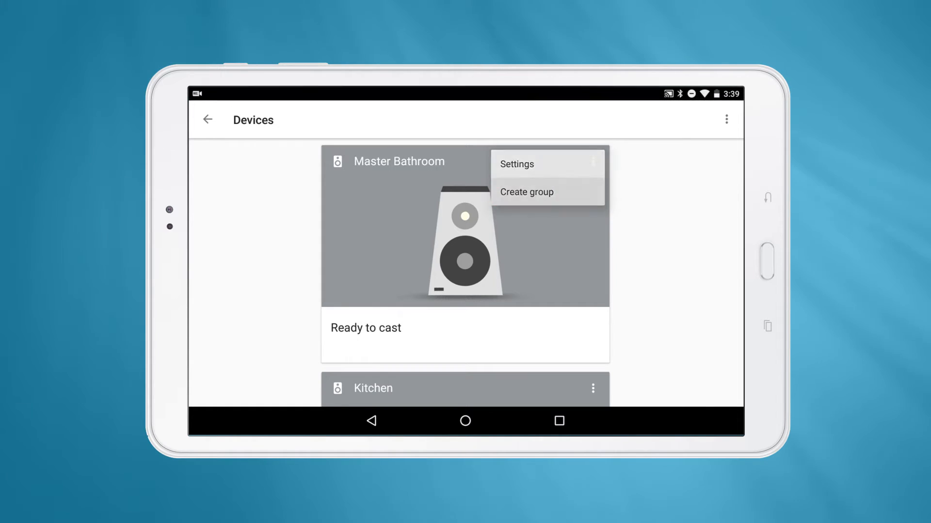
{"action": "left_click", "coordinate": [525, 192]}
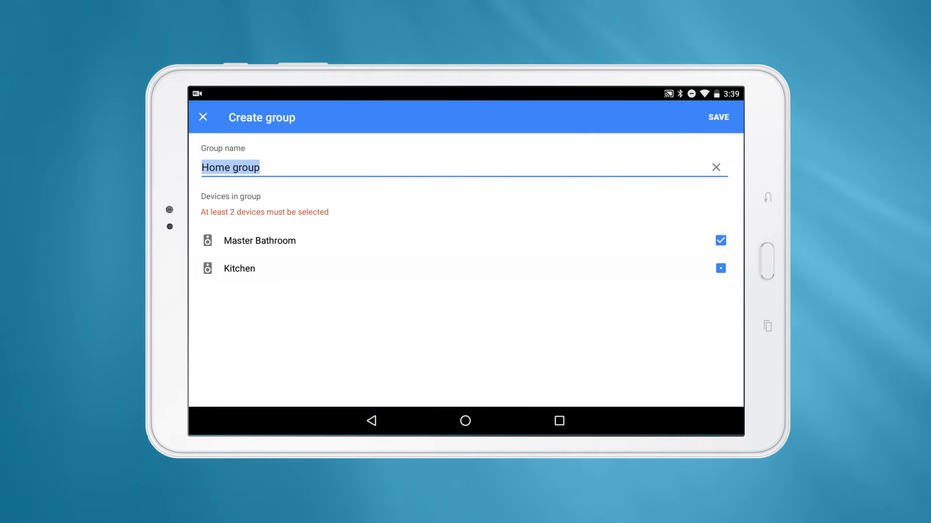
{"action": "left_click", "coordinate": [717, 118]}
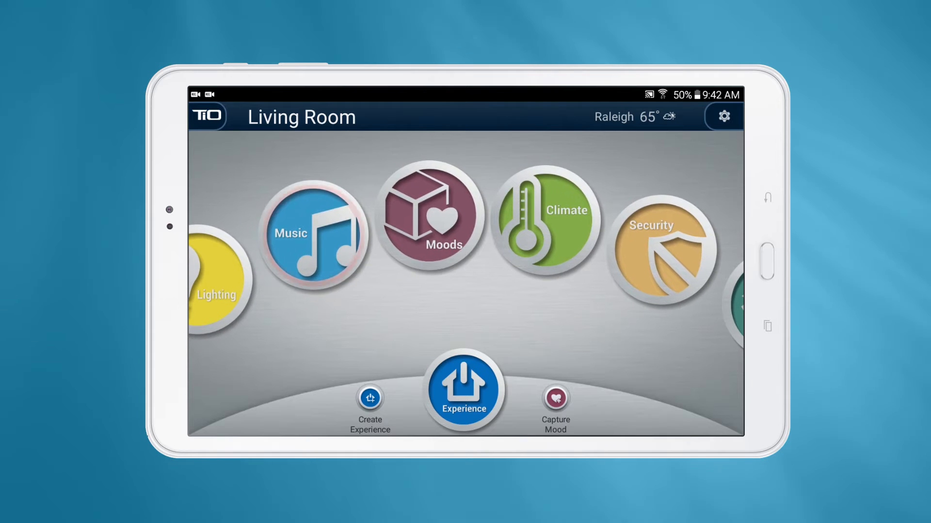
Step: Choose Spotify as the Living Room source and go into the Discover Weekly playlist
{"action": "left_click", "coordinate": [313, 234]}
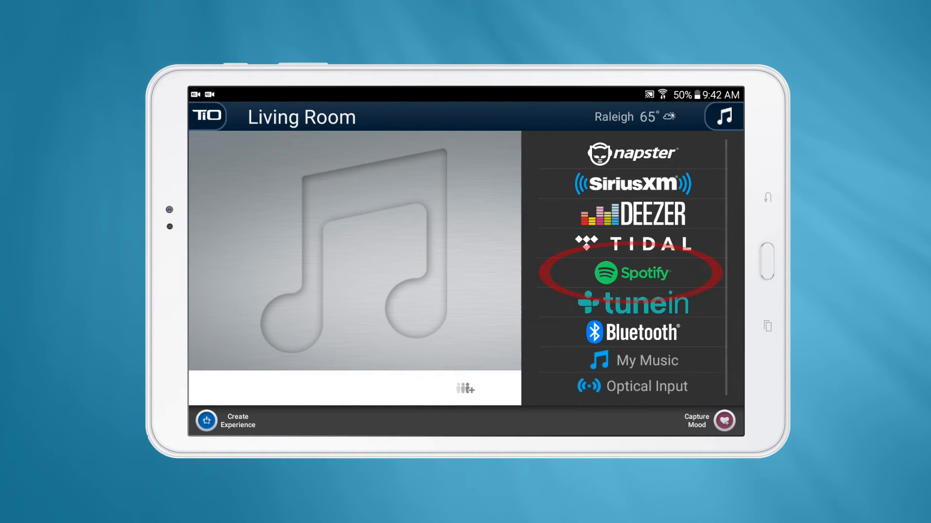
{"action": "left_click", "coordinate": [631, 274]}
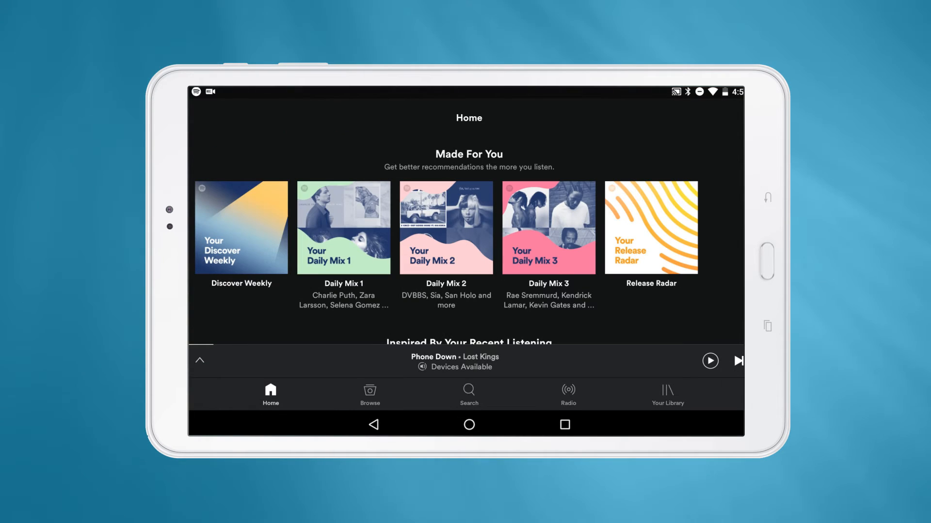
{"action": "left_click", "coordinate": [240, 227]}
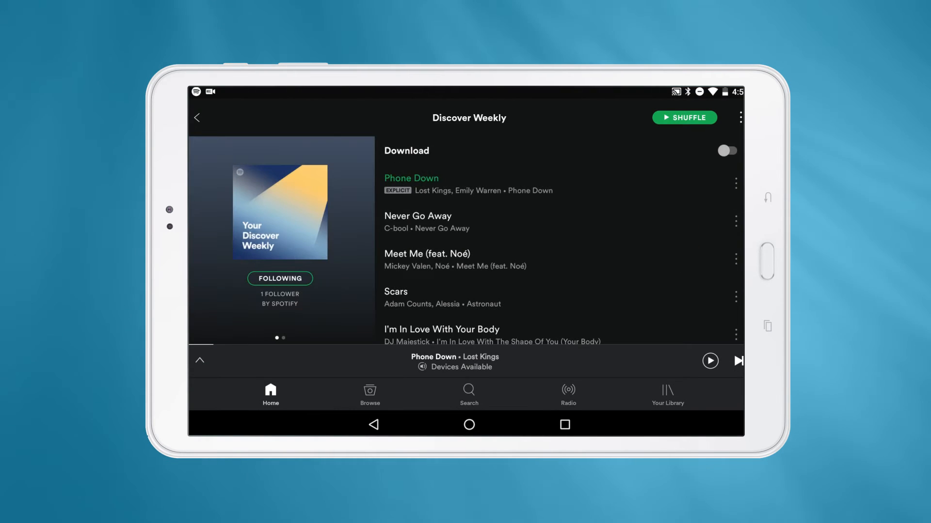
Step: Play Phone Down by Lost Kings and send it to an available TiO device
{"action": "left_click", "coordinate": [454, 362]}
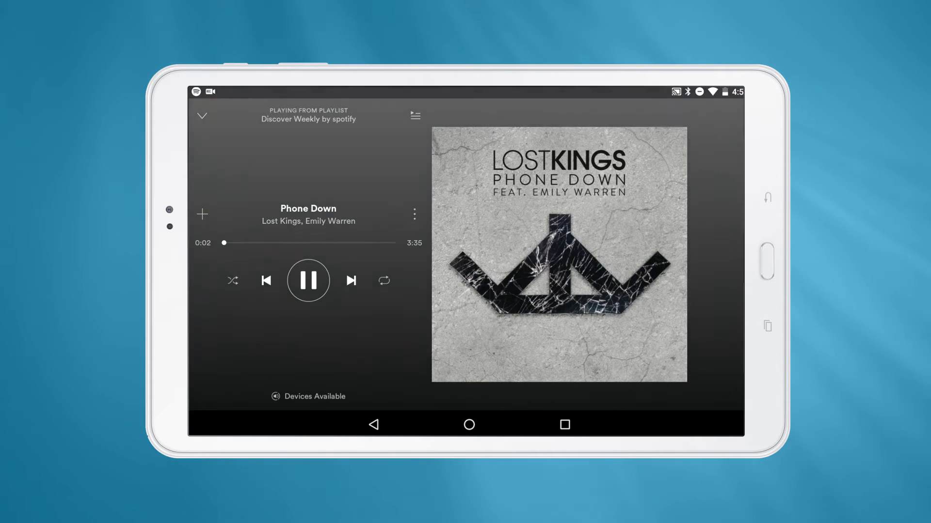
{"action": "left_click", "coordinate": [309, 397]}
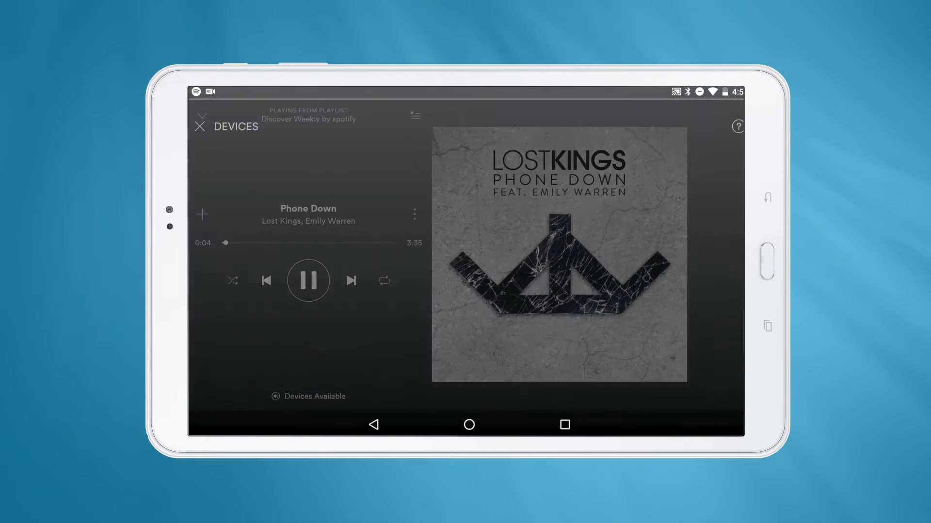
{"action": "left_click", "coordinate": [308, 397]}
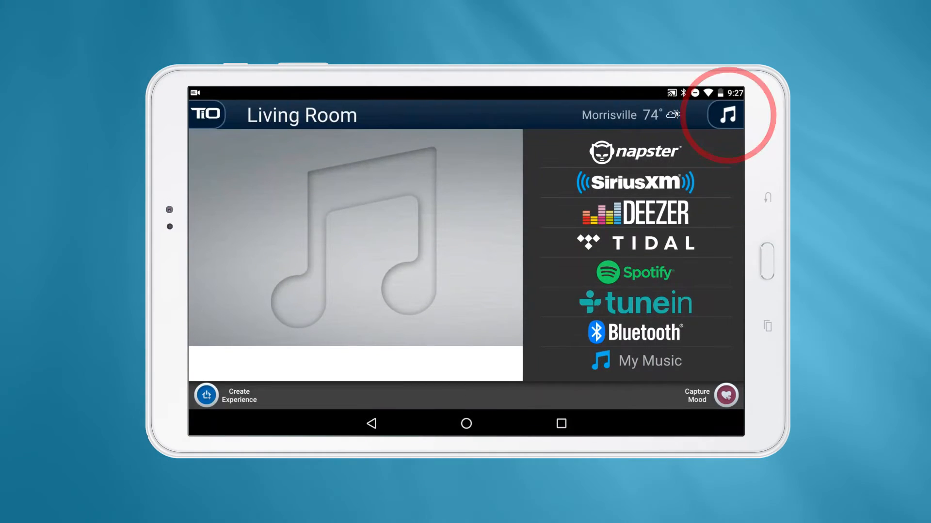
Step: Link a Napster subscription account under Music Settings > Manage Accounts and finish
{"action": "left_click", "coordinate": [725, 114]}
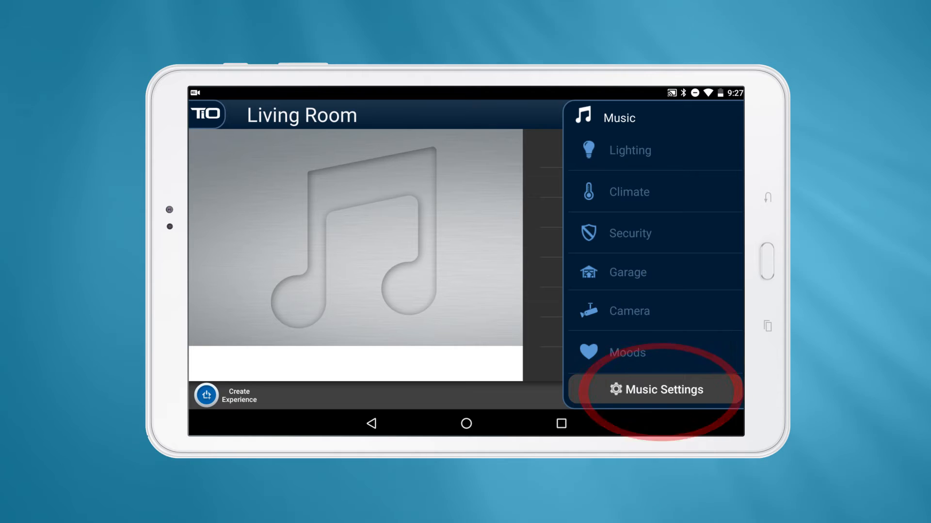
{"action": "left_click", "coordinate": [655, 390]}
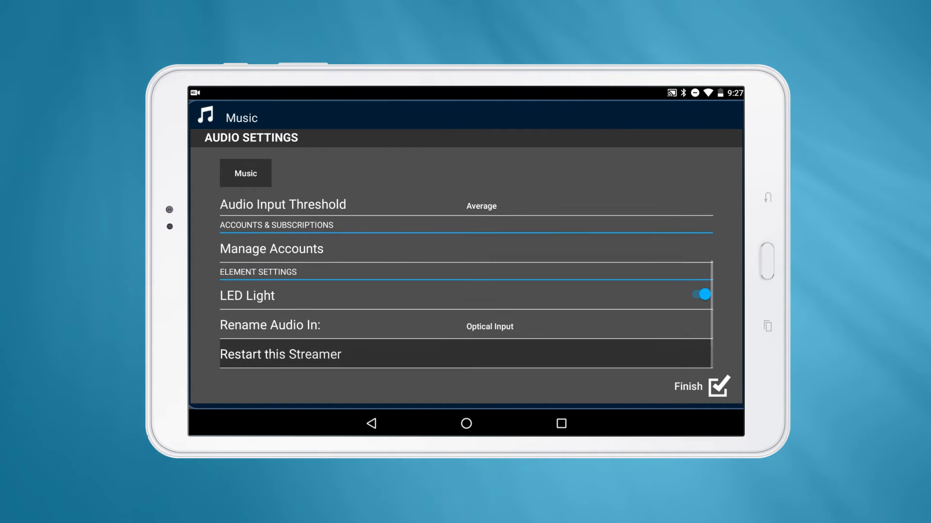
{"action": "left_click", "coordinate": [271, 249]}
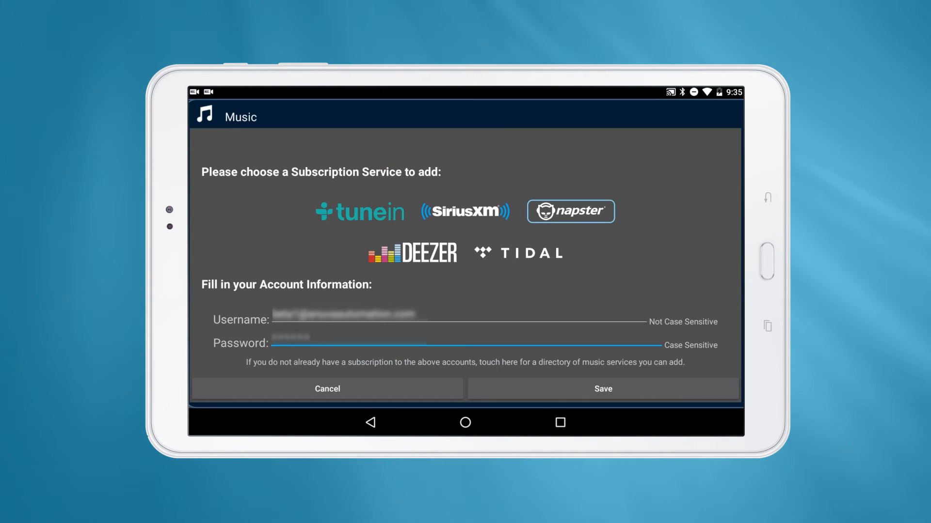
{"action": "left_click", "coordinate": [601, 388]}
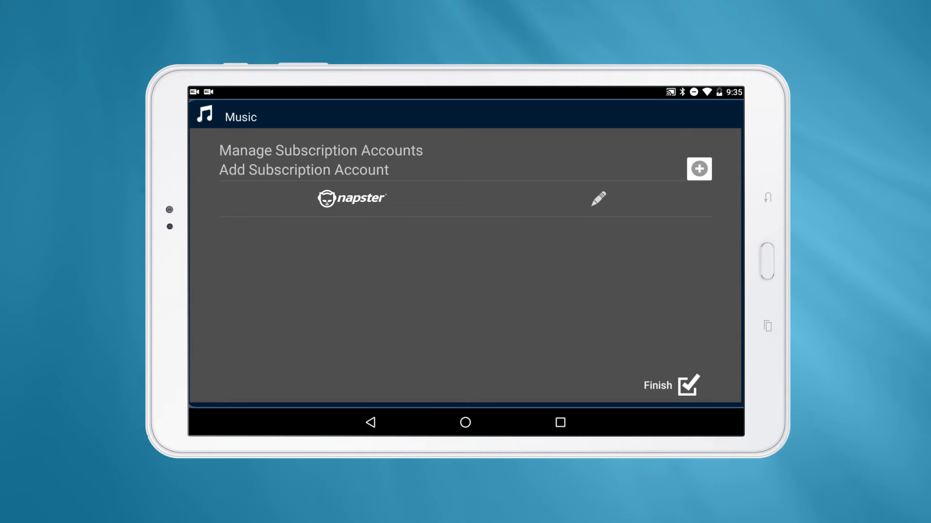
{"action": "left_click", "coordinate": [698, 168]}
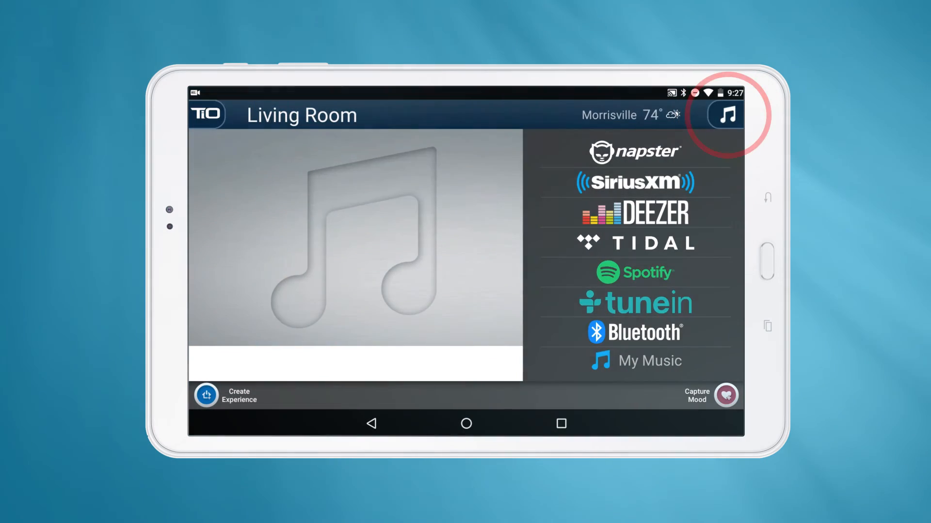
Step: Switch the streamer's LED light off under Element Settings and begin renaming the audio input
{"action": "left_click", "coordinate": [725, 114]}
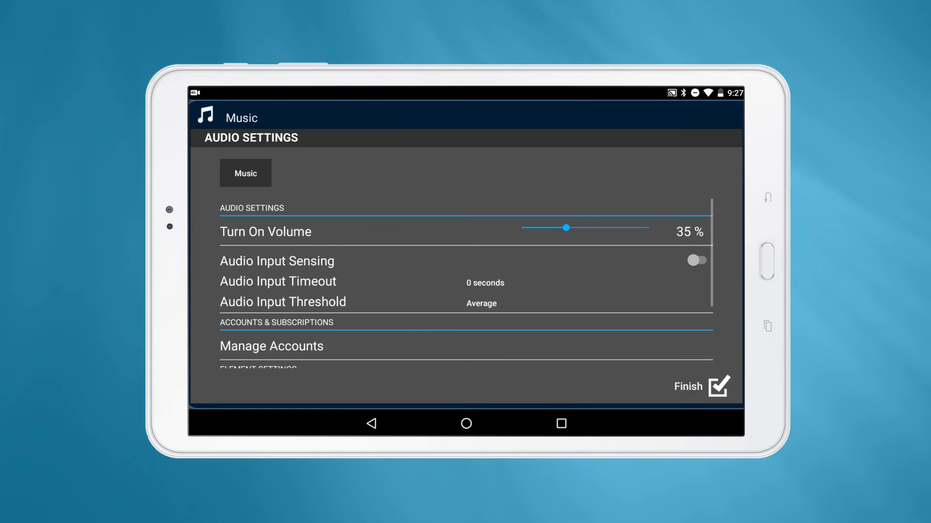
{"action": "scroll", "scroll_direction": "down", "scroll_amount": 3}
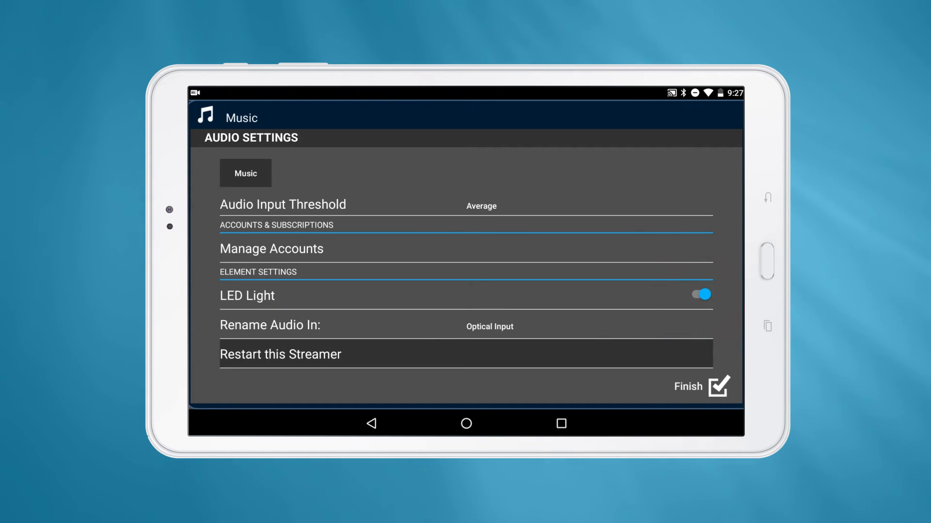
{"action": "left_click", "coordinate": [700, 295]}
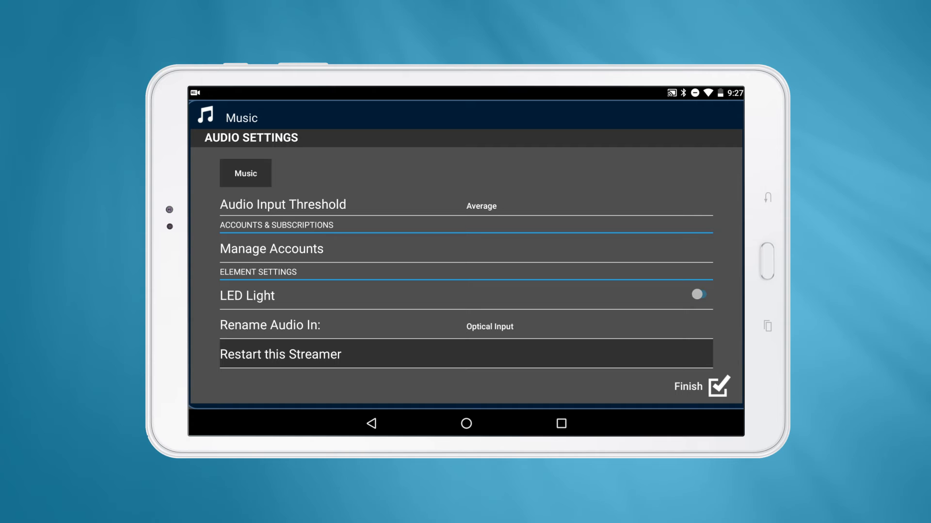
{"action": "left_click", "coordinate": [698, 295]}
{"action": "type", "text": "C"}
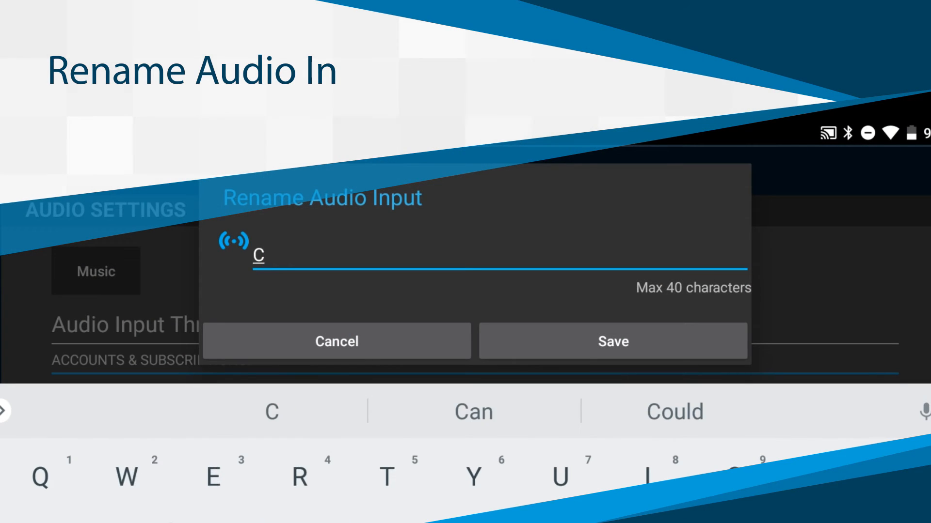
Step: Enter 'D P' as the audio input's new name and save it
{"action": "type", "text": "D P"}
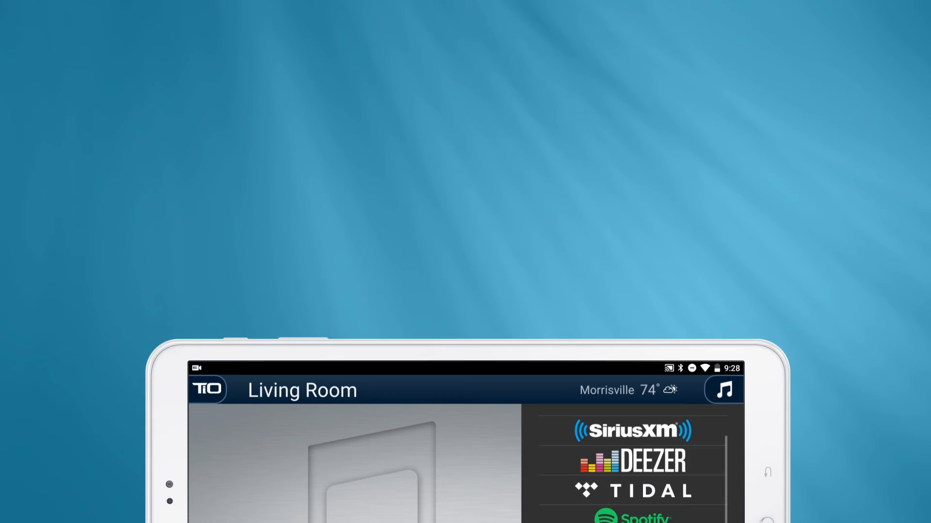
{"action": "left_click", "coordinate": [723, 390]}
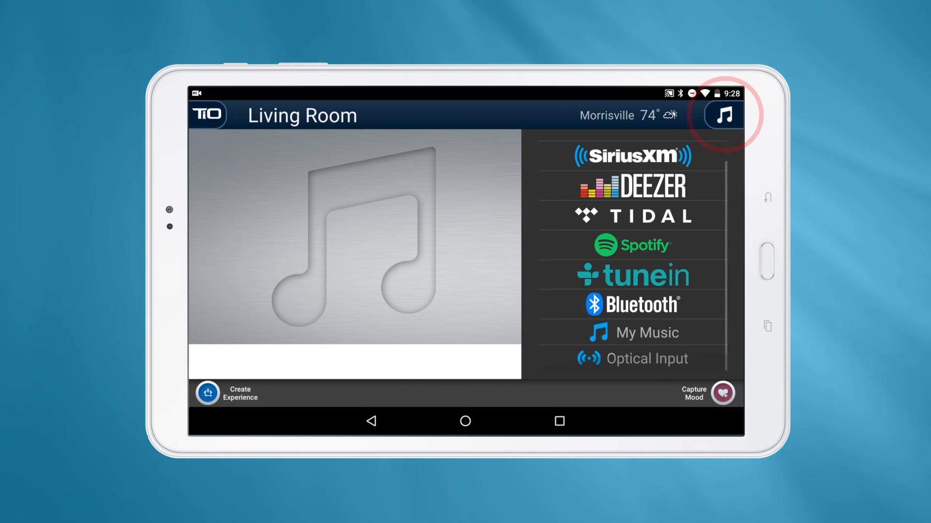
Step: Check the audio input's name in Music Settings, which still reads Optical Input
{"action": "left_click", "coordinate": [723, 115]}
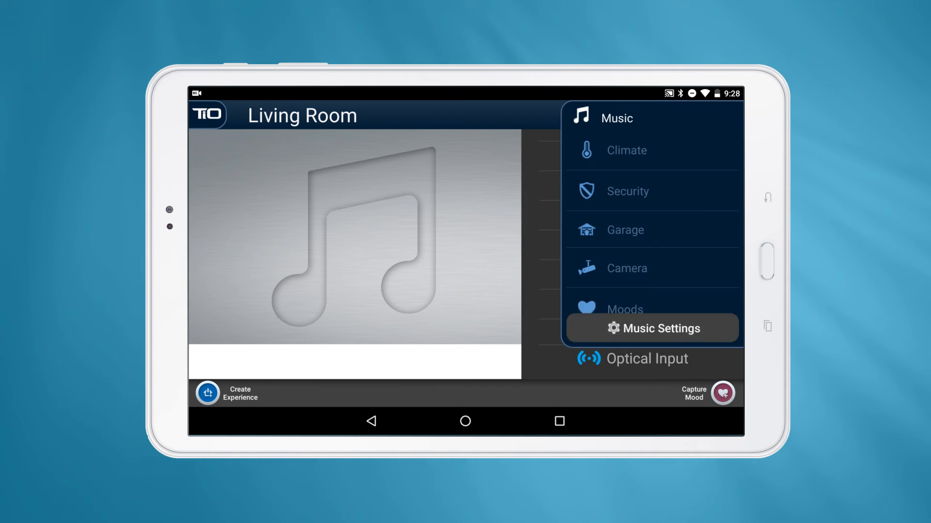
{"action": "left_click", "coordinate": [652, 328]}
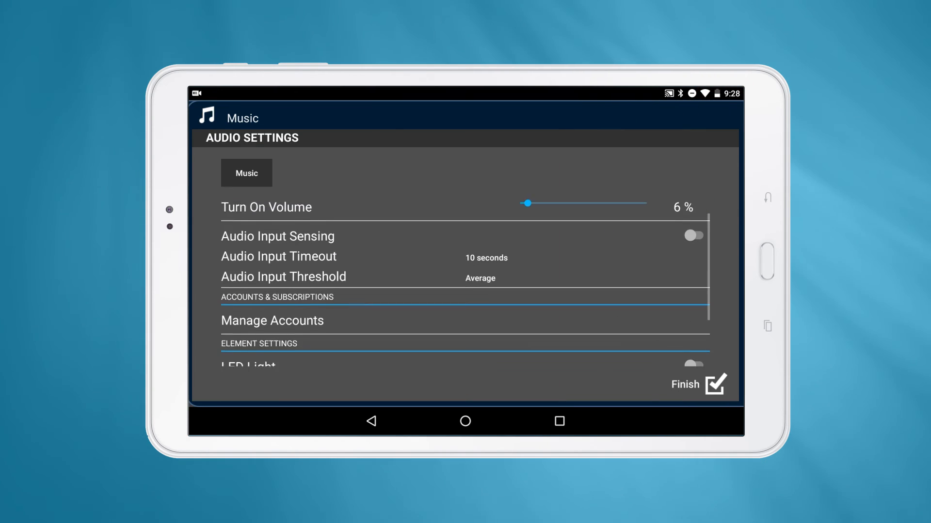
{"action": "scroll", "scroll_direction": "down", "scroll_amount": 3}
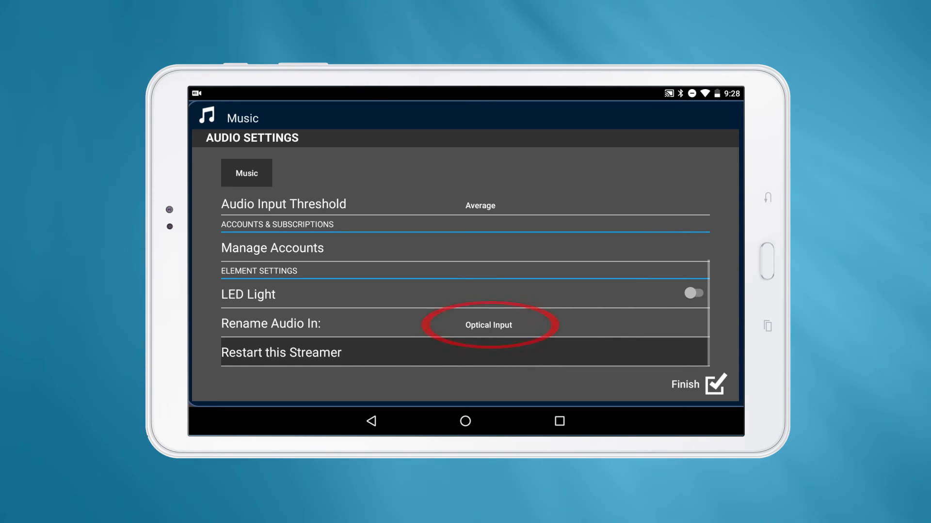
{"action": "left_click", "coordinate": [488, 325]}
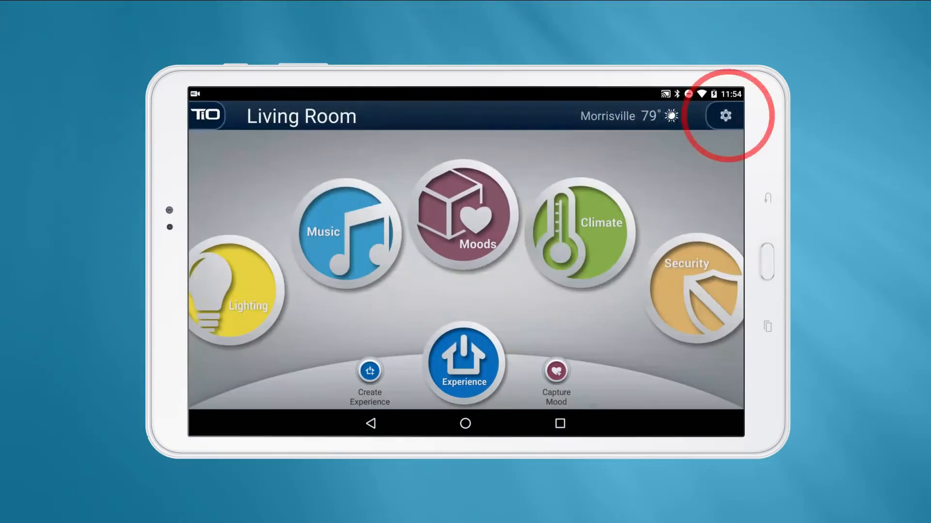
Step: Log in through System Settings and return to the Living Room music sources
{"action": "left_click", "coordinate": [725, 116]}
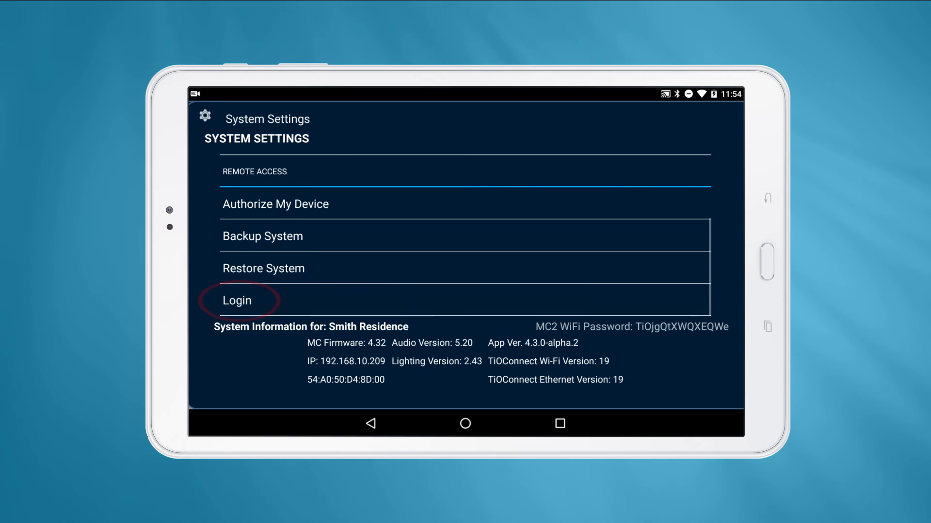
{"action": "left_click", "coordinate": [237, 301]}
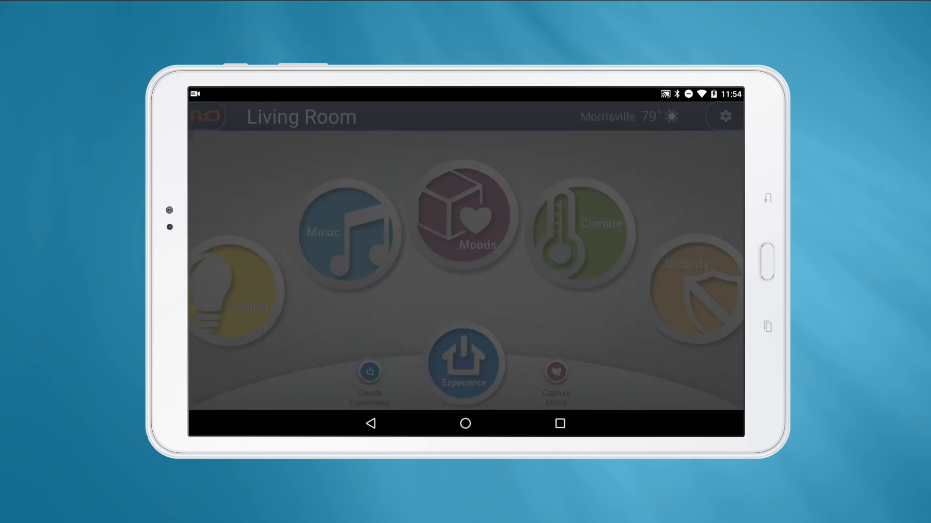
{"action": "left_click", "coordinate": [350, 232]}
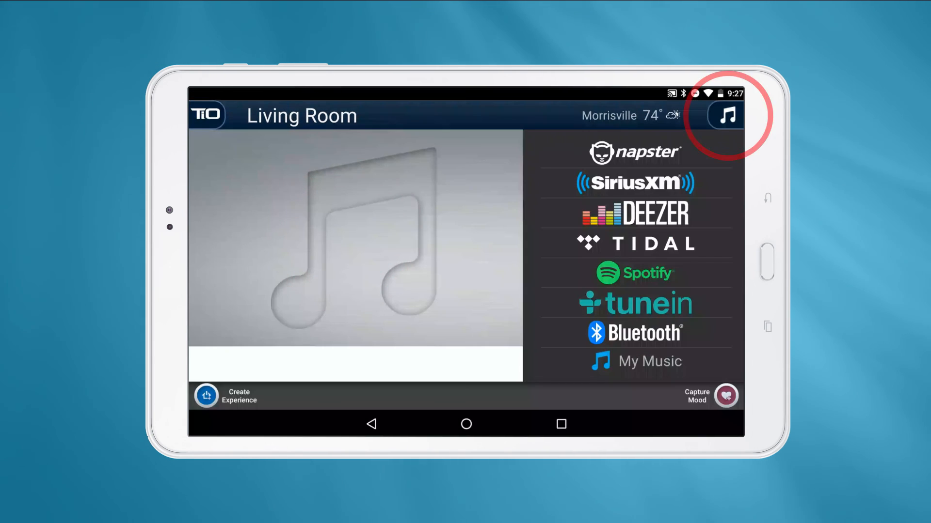